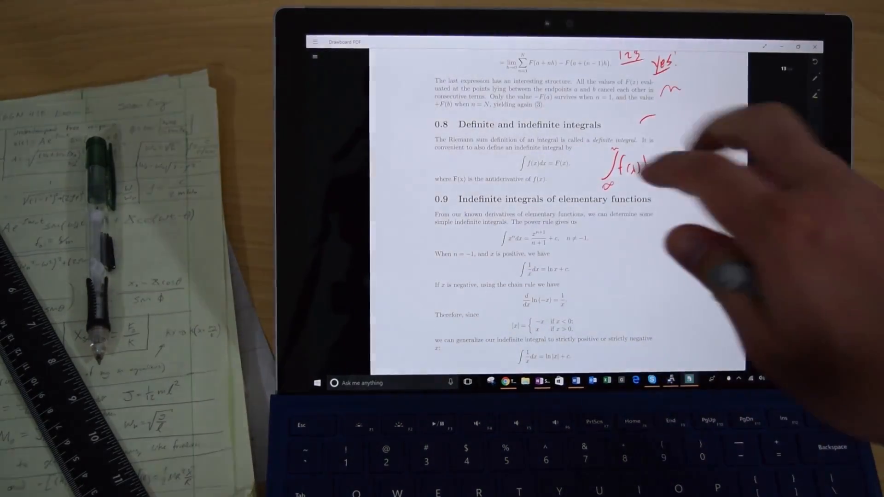
# Step: Scroll through the integrals pages while adding red handwritten annotations, circles and a boxed result
pyautogui.scroll(3)
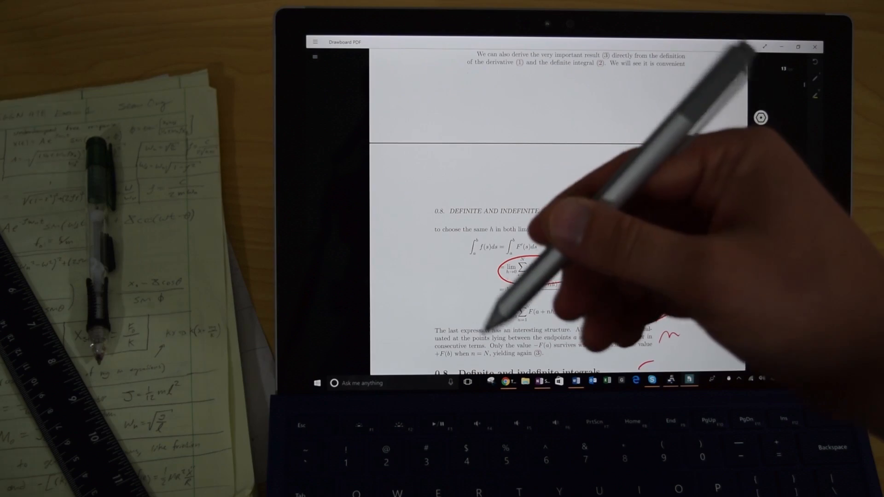
pyautogui.scroll(-3)
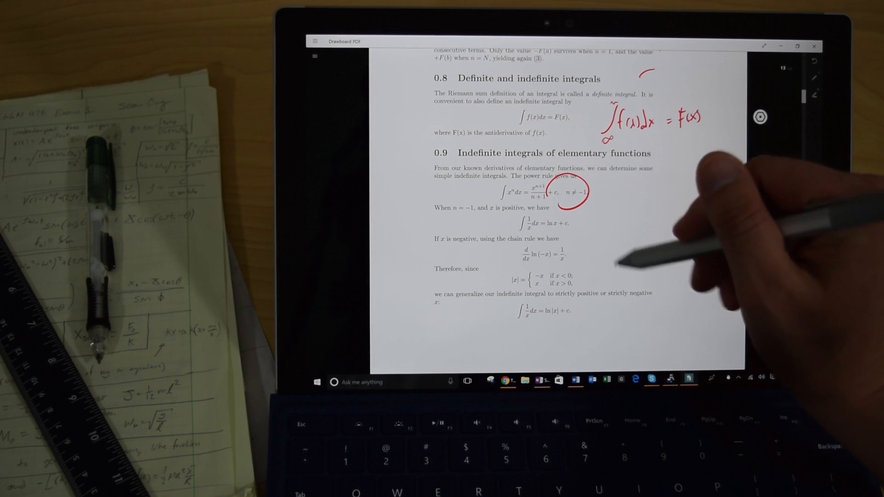
pyautogui.scroll(-3)
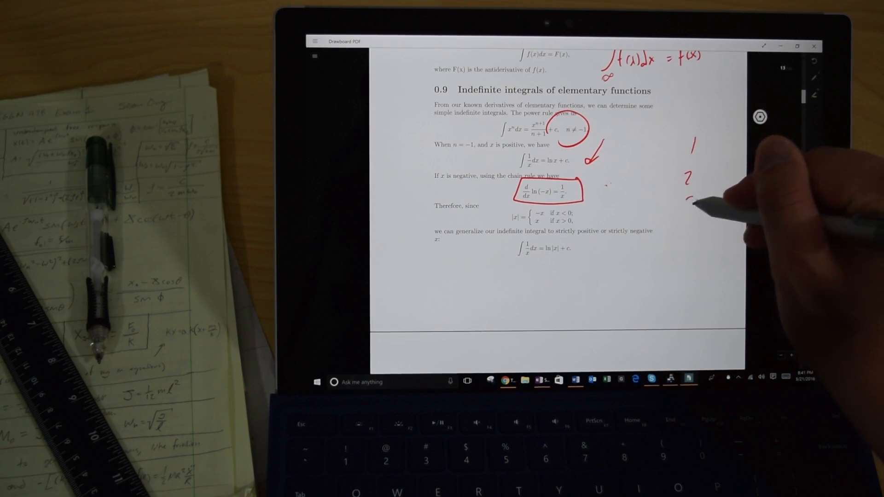
pyautogui.scroll(-3)
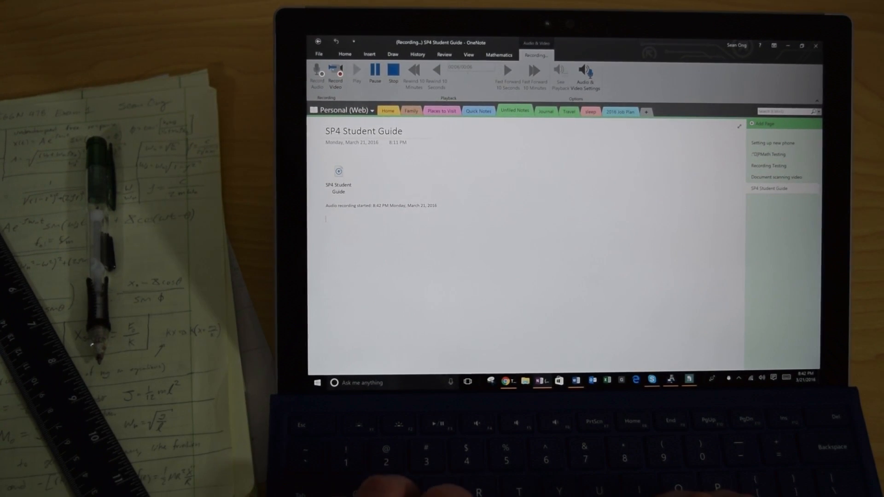
# Step: Add the typed note 'testing' to the SP4 Student Guide page while audio records
pyautogui.write('test')
pyautogui.write('typ')
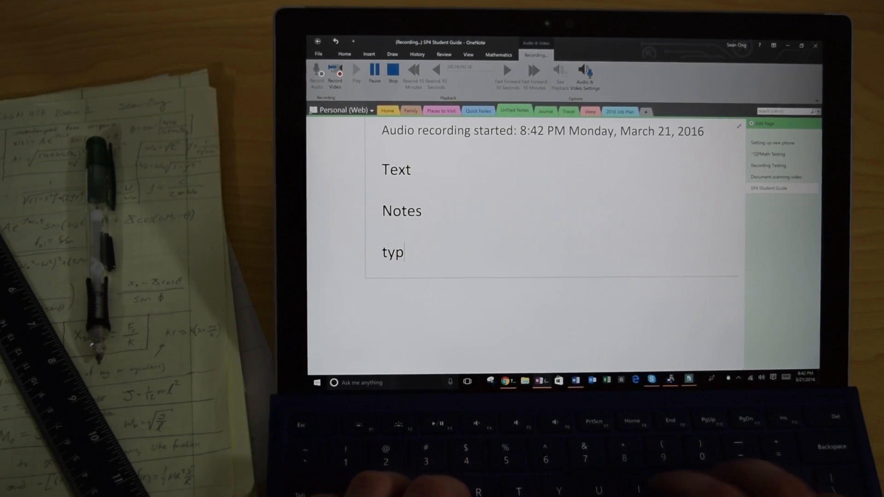
pyautogui.write('ing')
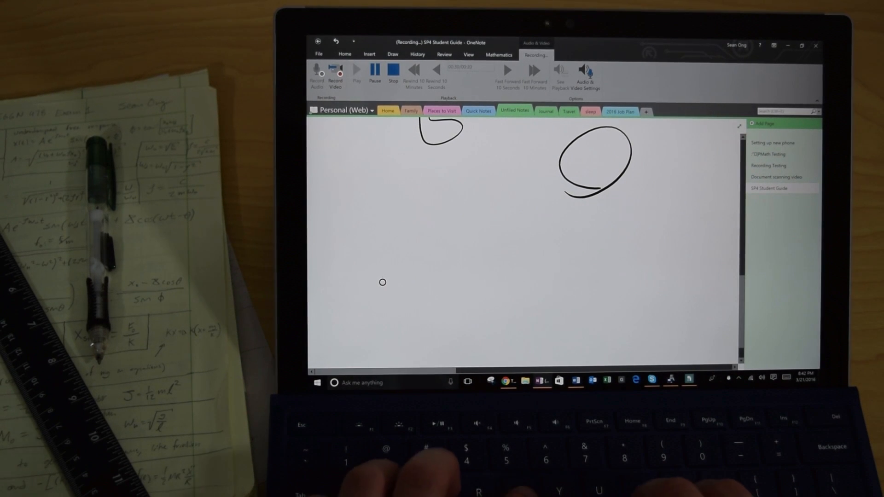
# Step: Add 'The end of the lecture' to the page and stop the audio recording
pyautogui.write('The end f')
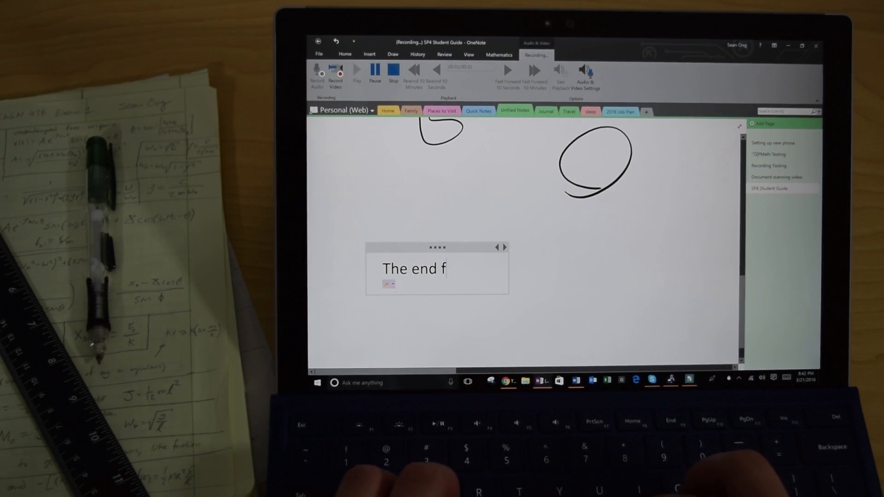
pyautogui.write('of t')
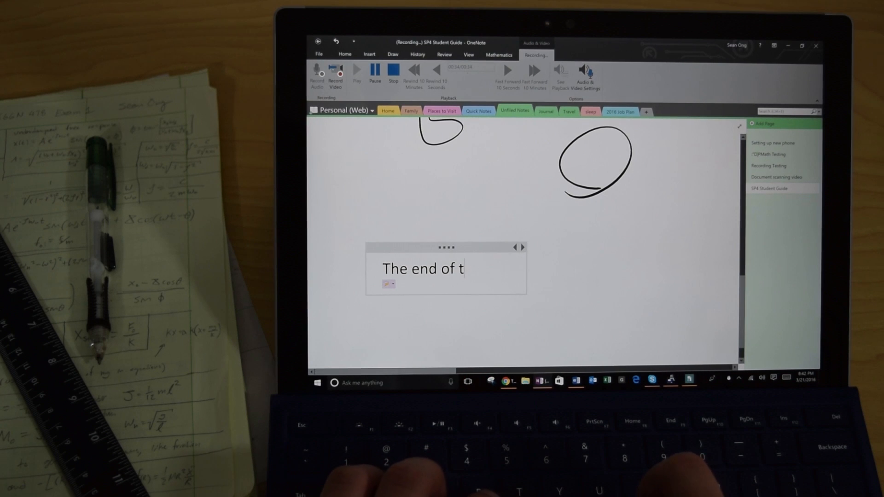
pyautogui.write('he lecture')
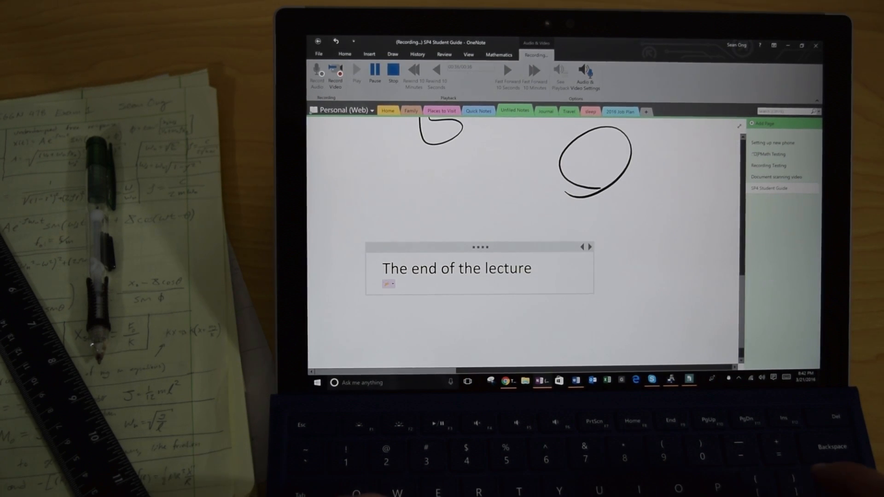
pyautogui.write('stop')
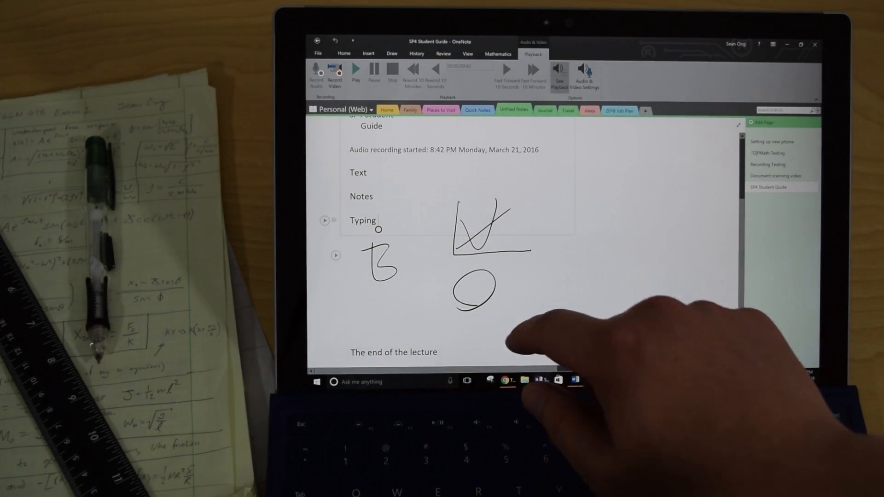
# Step: Replay the lecture audio linked to the handwritten note from the Playback controls
pyautogui.scroll(-3)
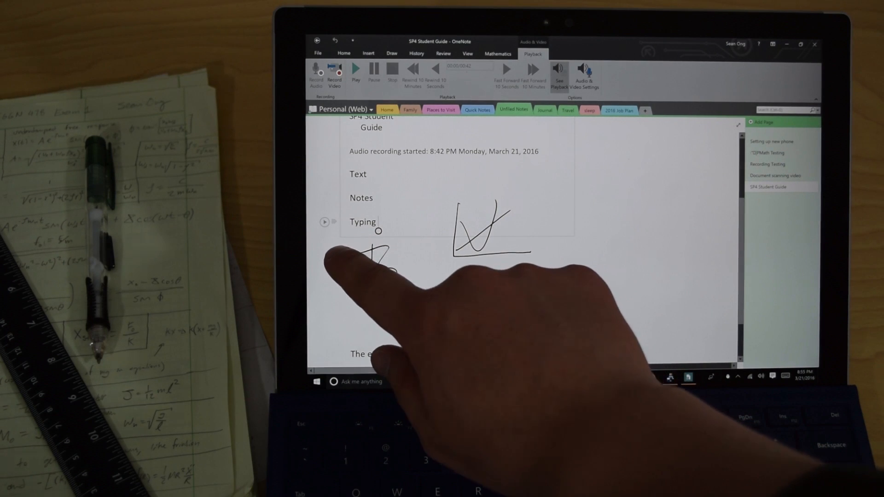
pyautogui.click(355, 69)
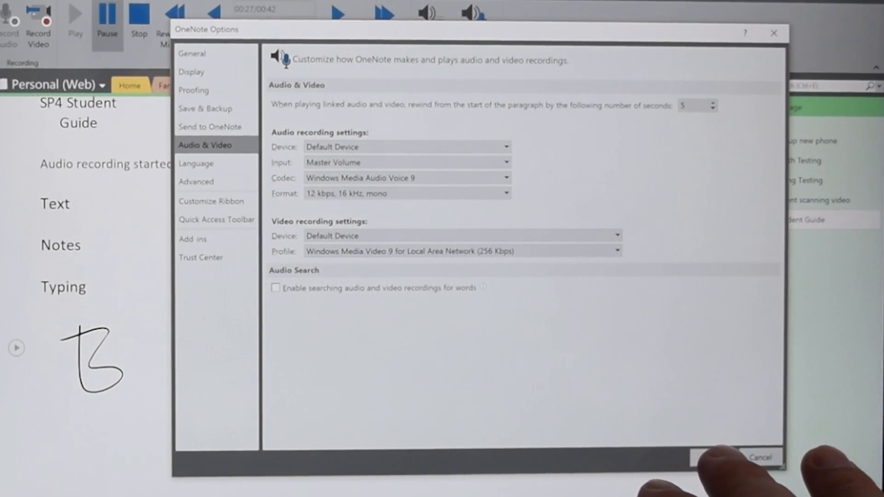
pyautogui.click(758, 457)
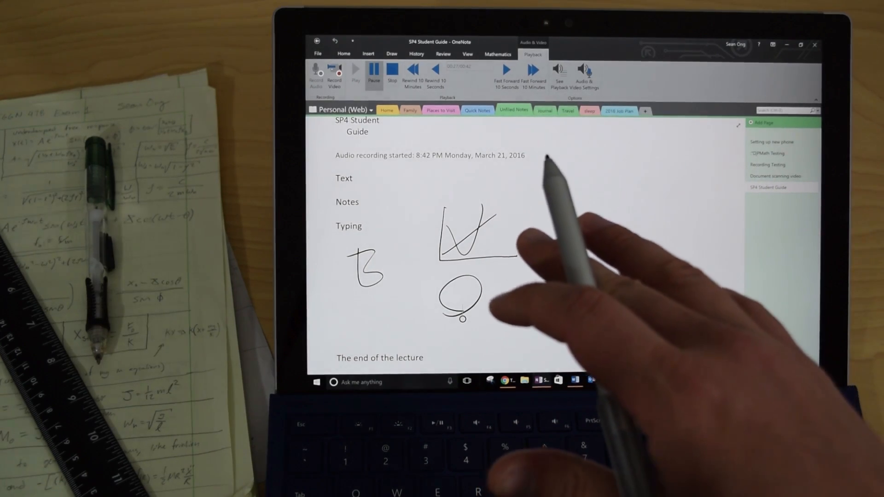
# Step: Replay the audio linked to the circle sketch before moving to a blank Word document
pyautogui.click(497, 54)
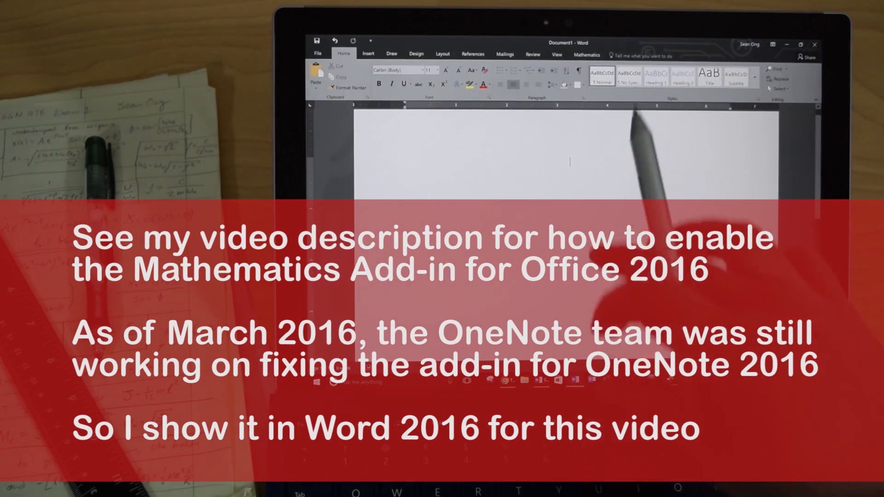
# Step: Start an Ink Equation from the Mathematics Equation gallery and handwrite y = 2x + 4
pyautogui.click(586, 55)
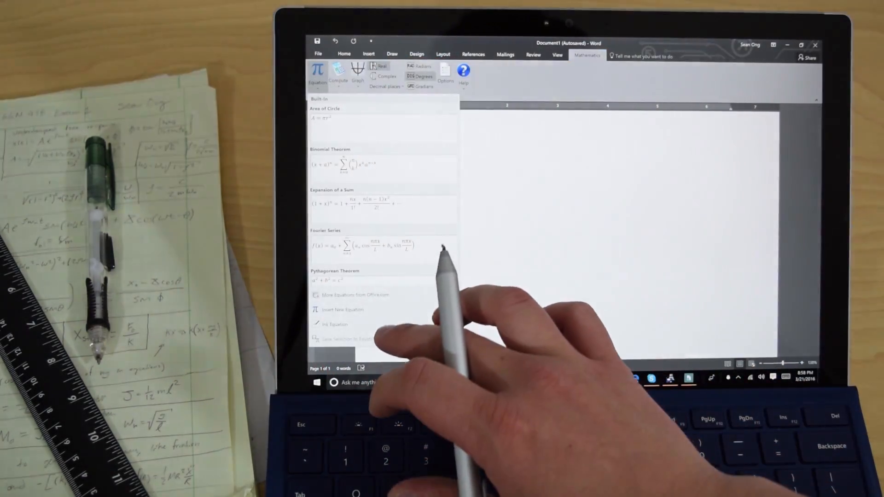
pyautogui.click(335, 325)
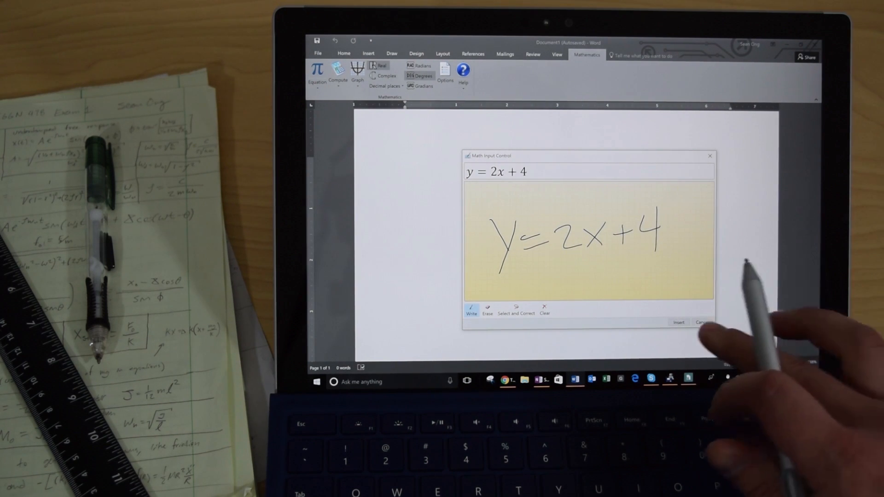
# Step: Insert the recognised equation y = 2x + 4 into the document
pyautogui.click(678, 322)
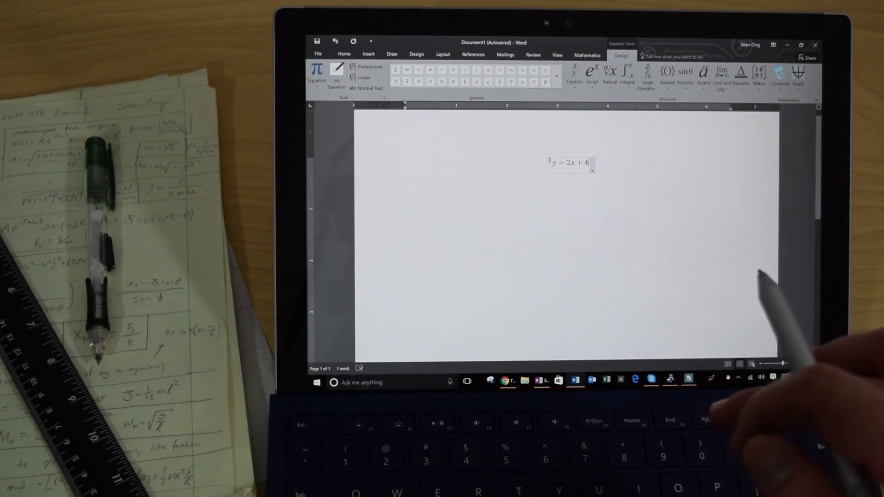
pyautogui.moveTo(592, 135)
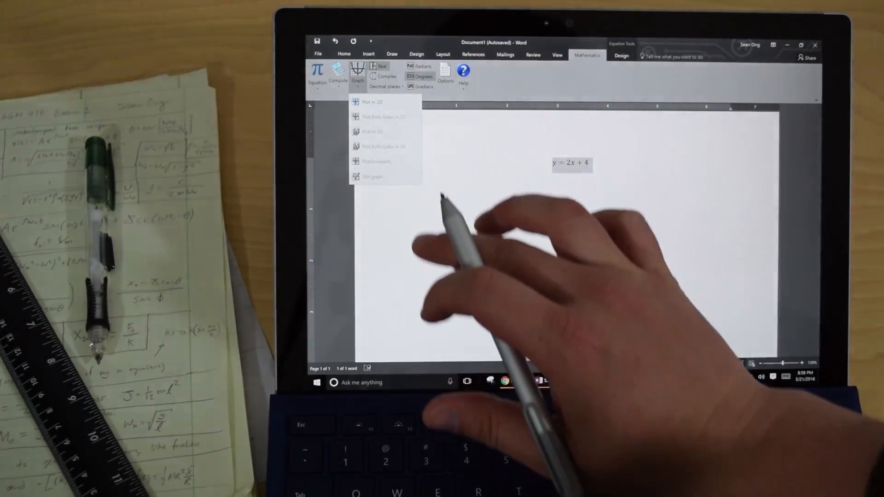
# Step: Plot y = 2x + 4 in 2D beneath the equation, showing x = y/2 − 2
pyautogui.click(371, 102)
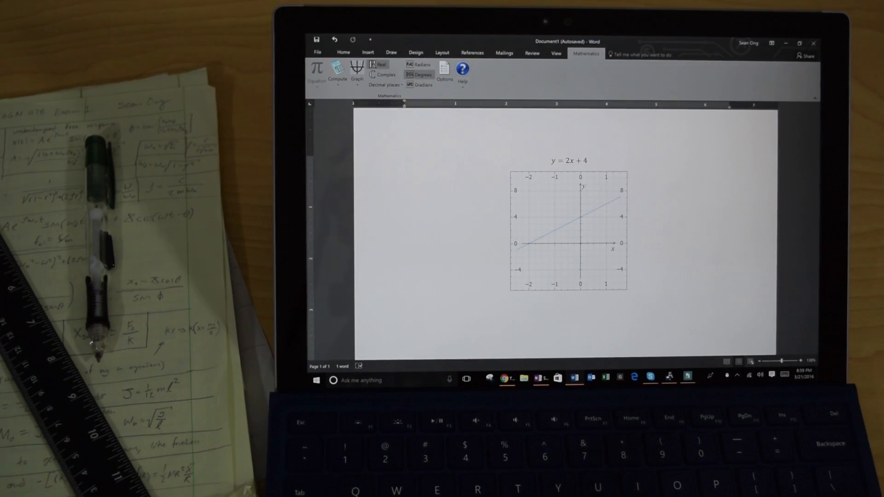
pyautogui.click(343, 53)
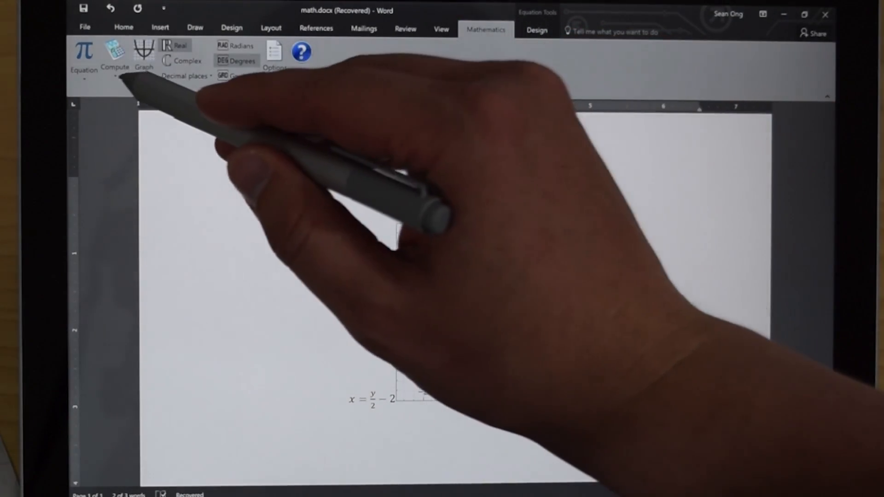
pyautogui.click(114, 59)
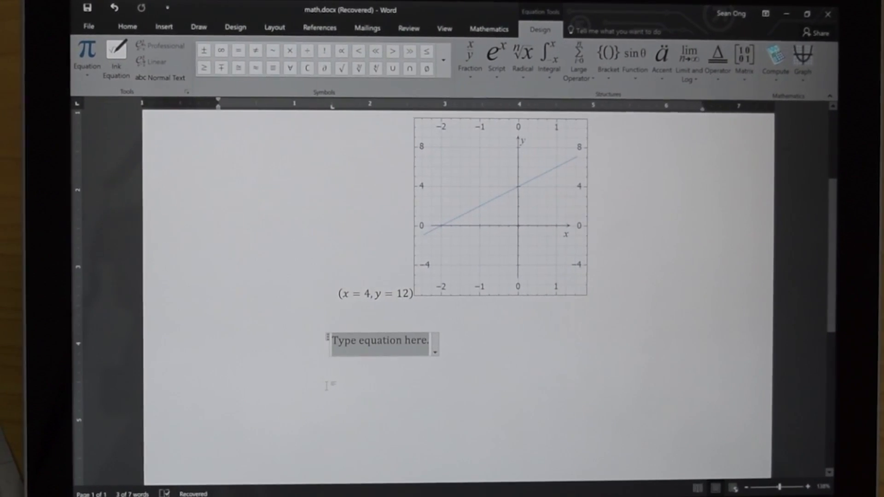
# Step: Enter factor(x² − 4) as a new equation
pyautogui.write('factor')
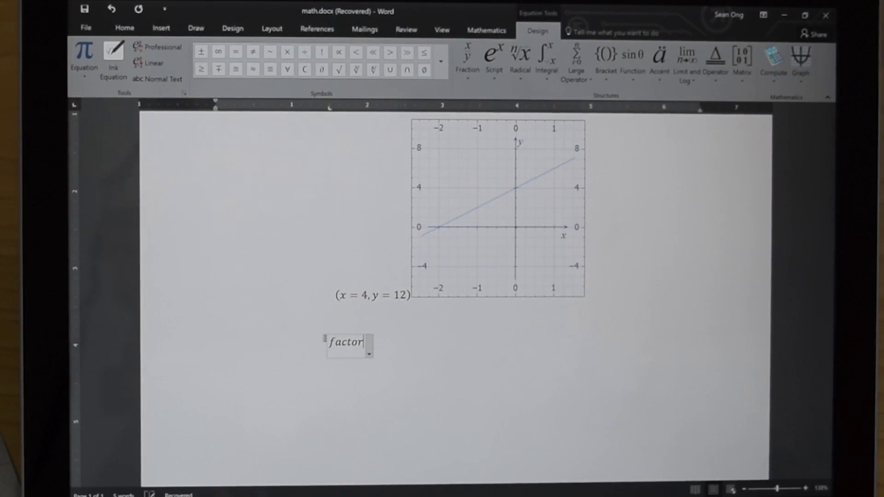
pyautogui.write('(x')
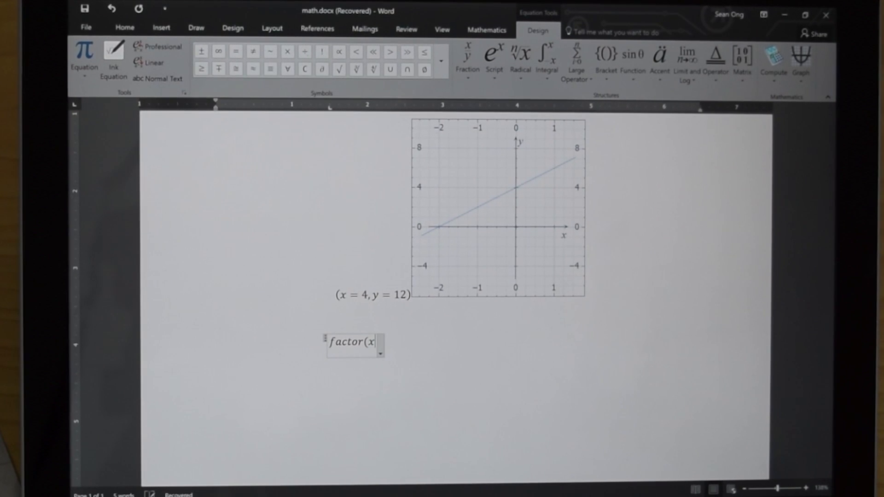
pyautogui.write('2')
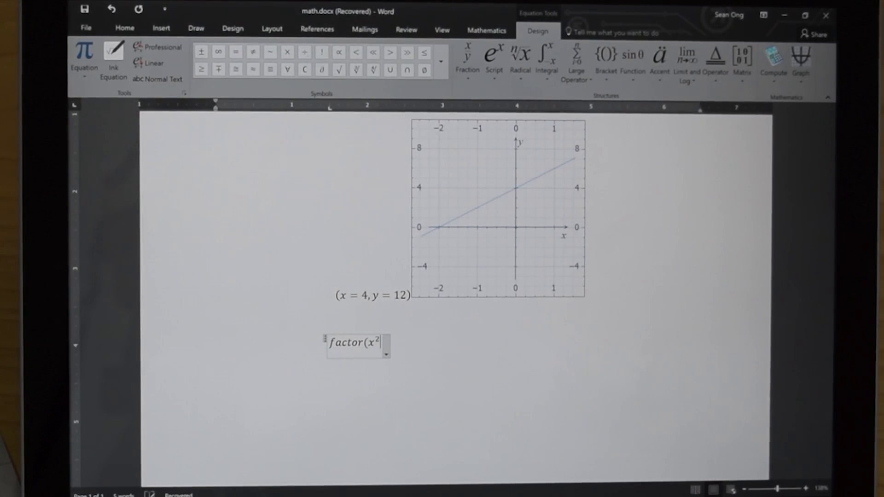
pyautogui.write('− 4')
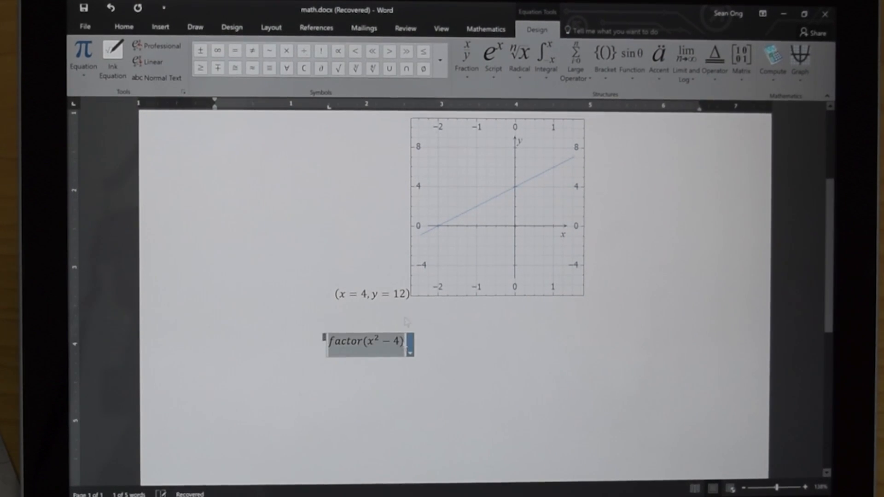
# Step: Calculate the factored result (x − 2)(x + 2) via Mathematics > Compute
pyautogui.click(485, 29)
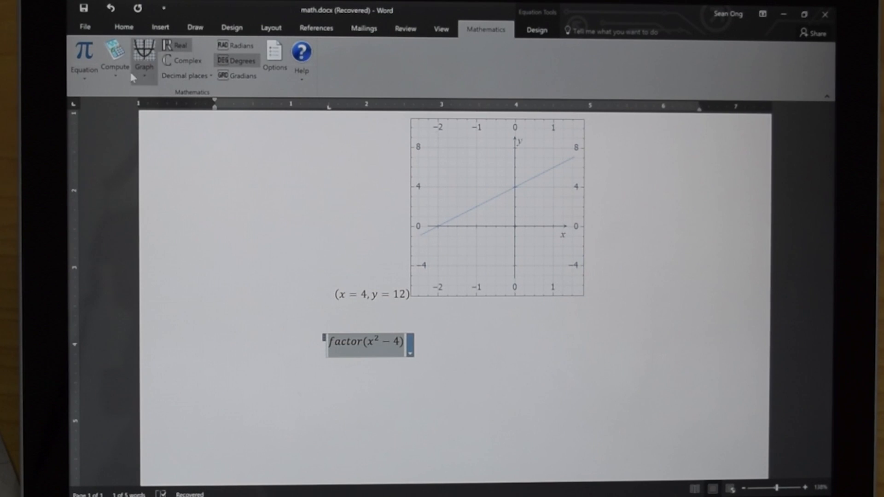
pyautogui.click(114, 53)
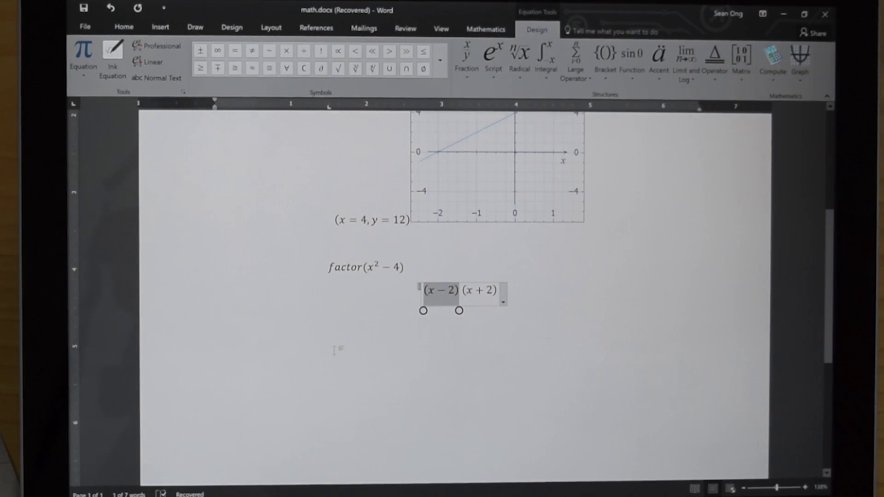
pyautogui.click(333, 336)
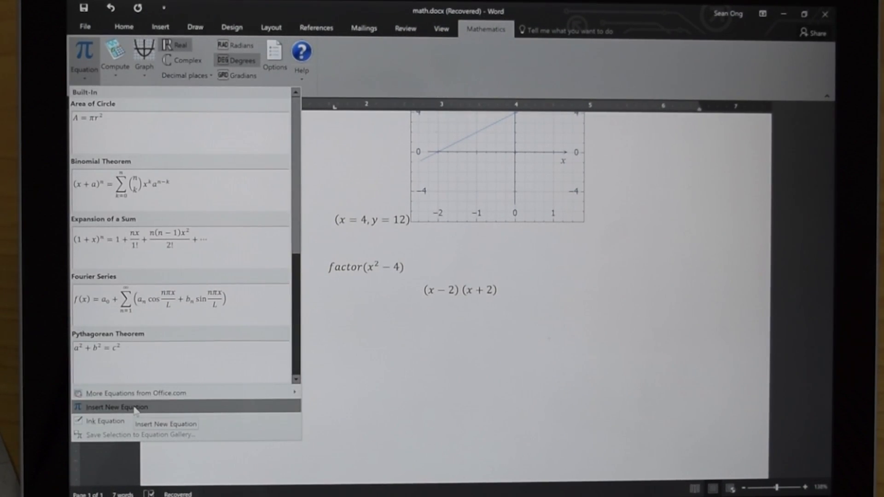
# Step: Enter expand((3x − 2)(5x + 3)) in a new blank equation
pyautogui.click(117, 406)
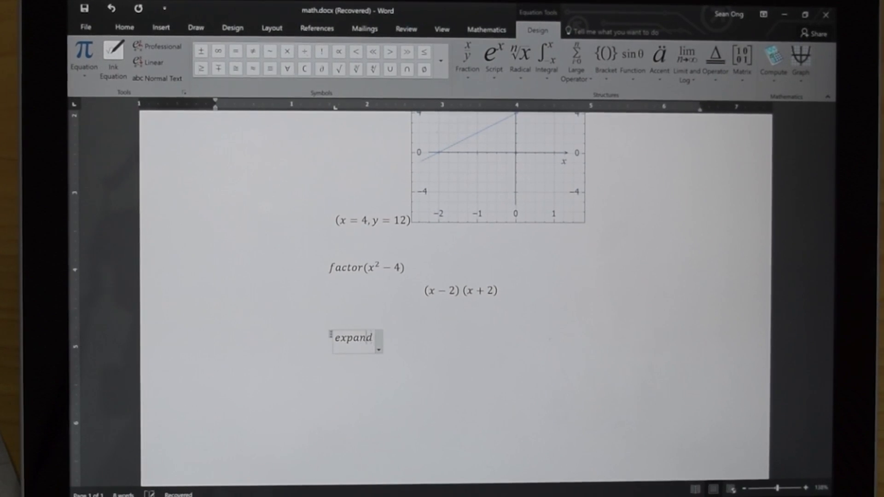
pyautogui.write('(3')
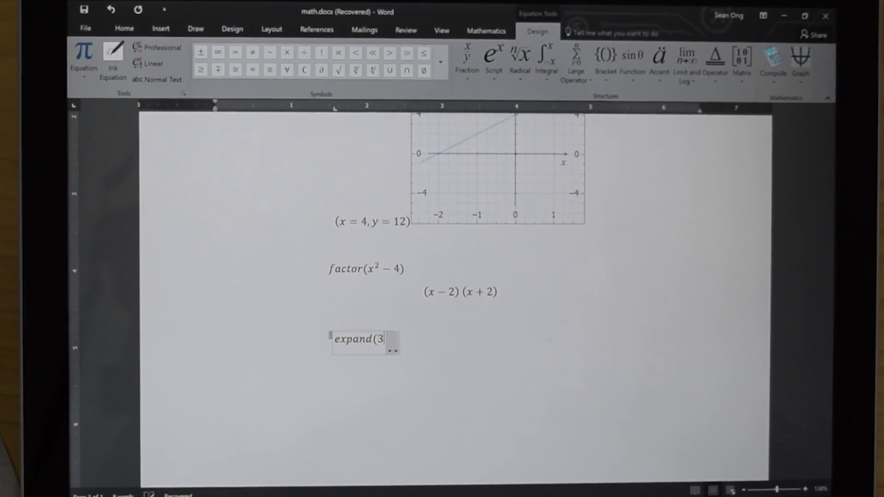
pyautogui.write('(3x -12')
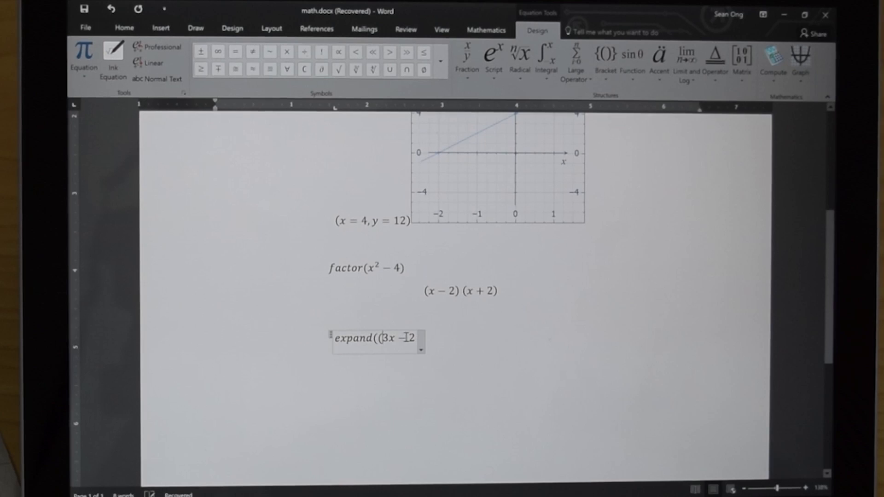
pyautogui.write('4)')
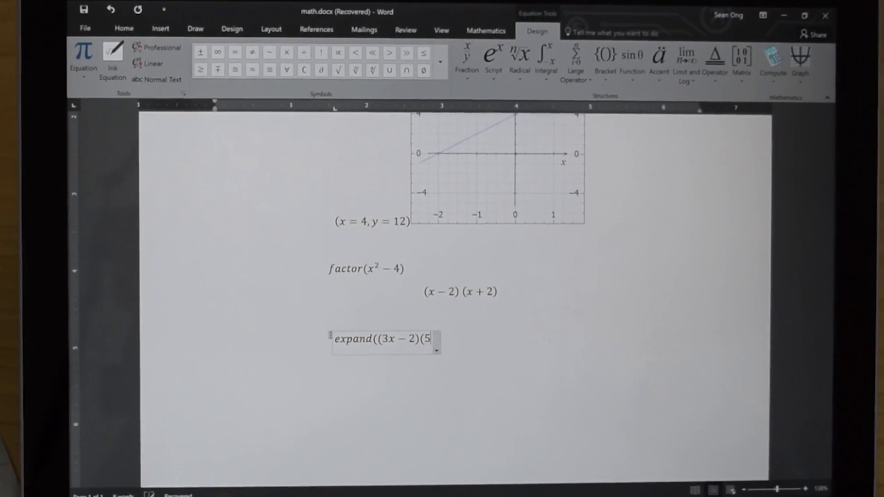
pyautogui.write('x')
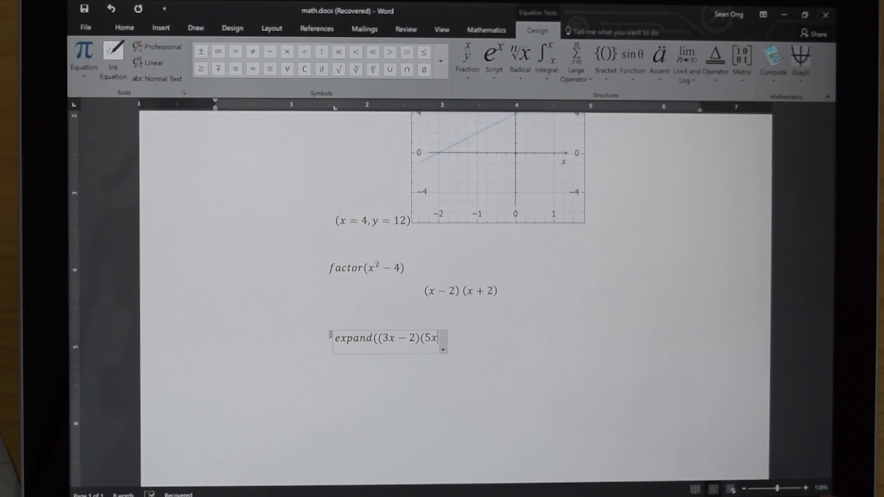
pyautogui.write('+ 3))')
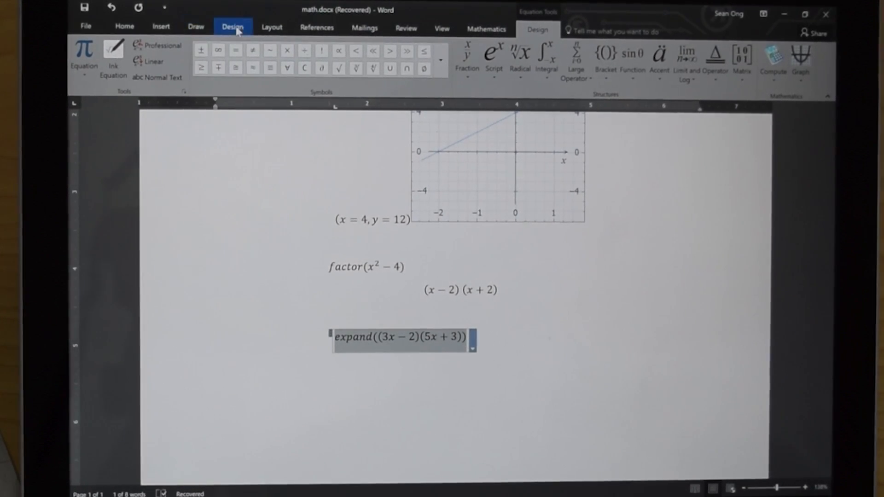
# Step: Calculate the expanded result 15x² − x − 6 via Mathematics > Compute
pyautogui.click(486, 28)
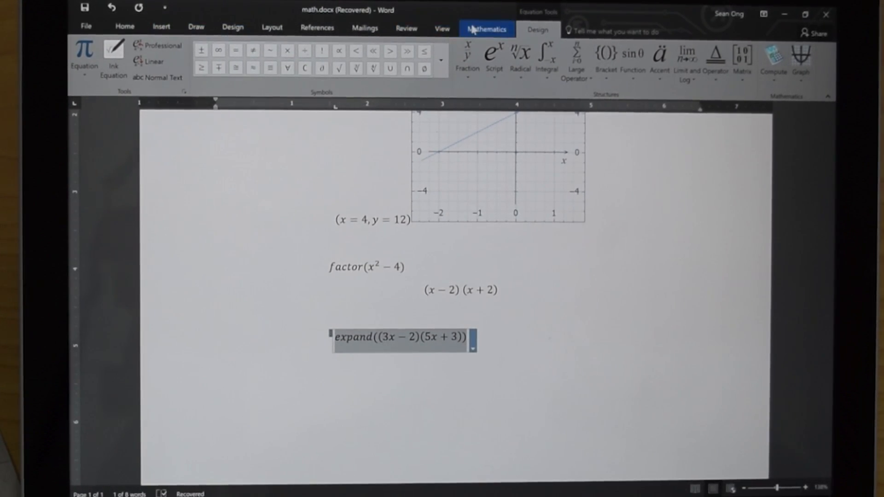
pyautogui.click(116, 59)
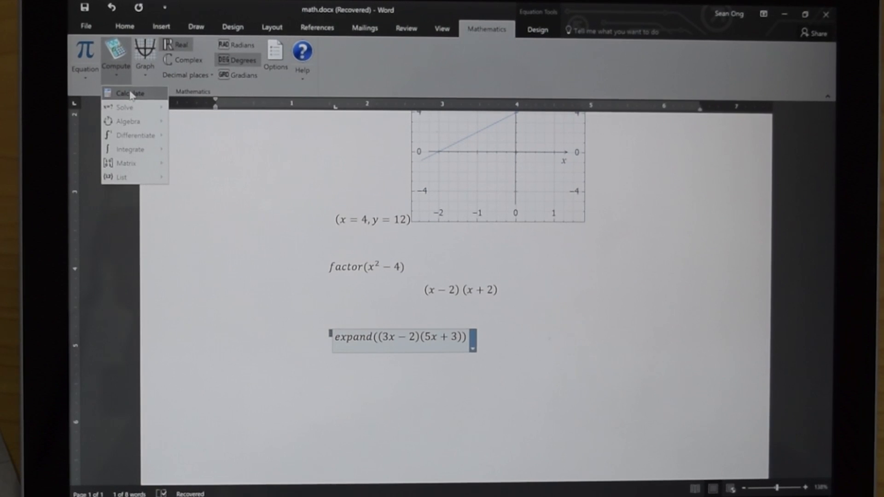
pyautogui.click(129, 93)
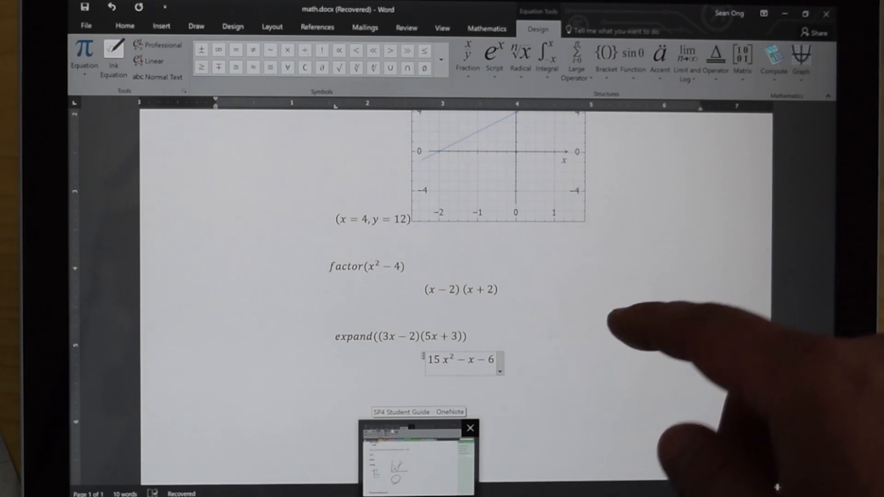
# Step: Switch to OneNote and convert the handwritten note about bad handwriting into typed text
pyautogui.click(417, 456)
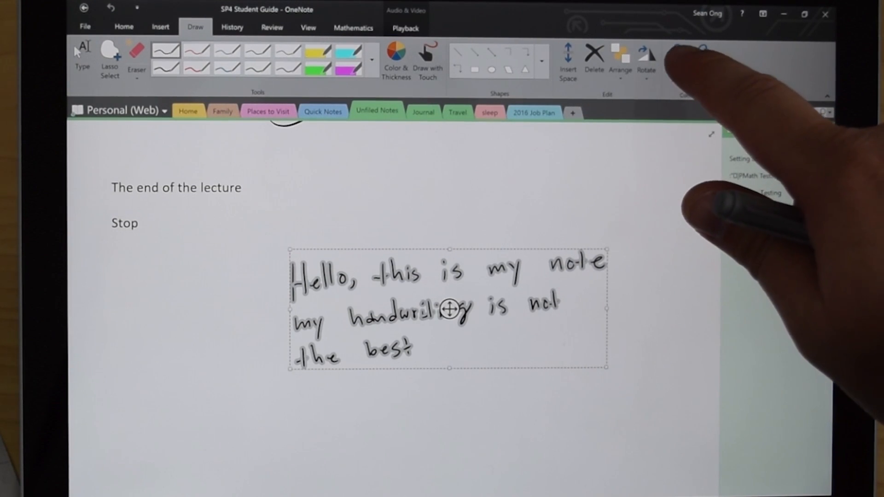
pyautogui.click(675, 59)
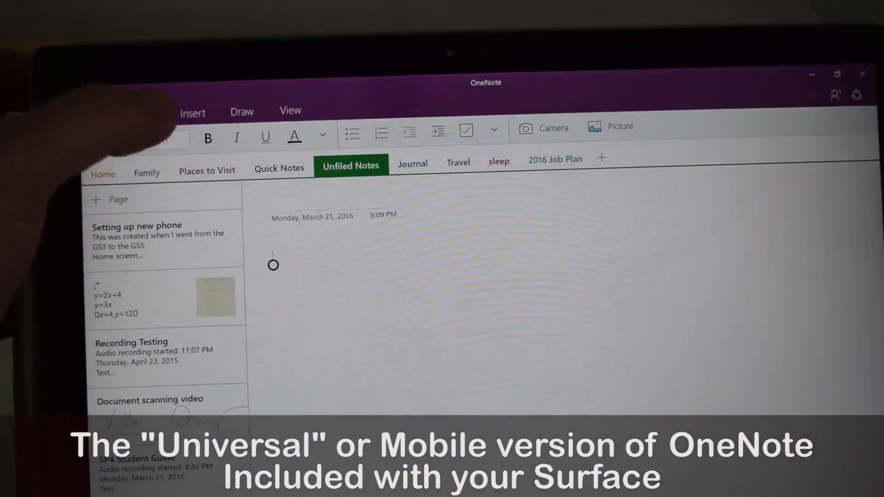
# Step: Launch the Camera from Insert to begin scanning the physics reference sheet
pyautogui.click(192, 111)
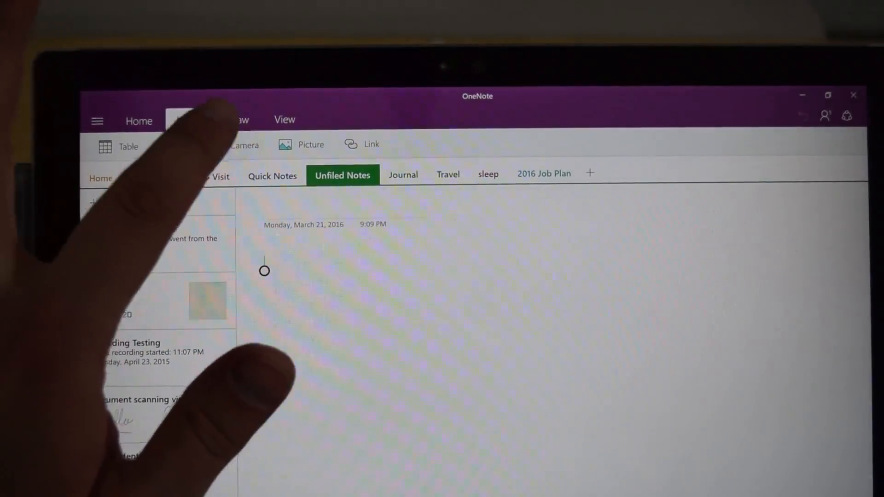
pyautogui.click(244, 145)
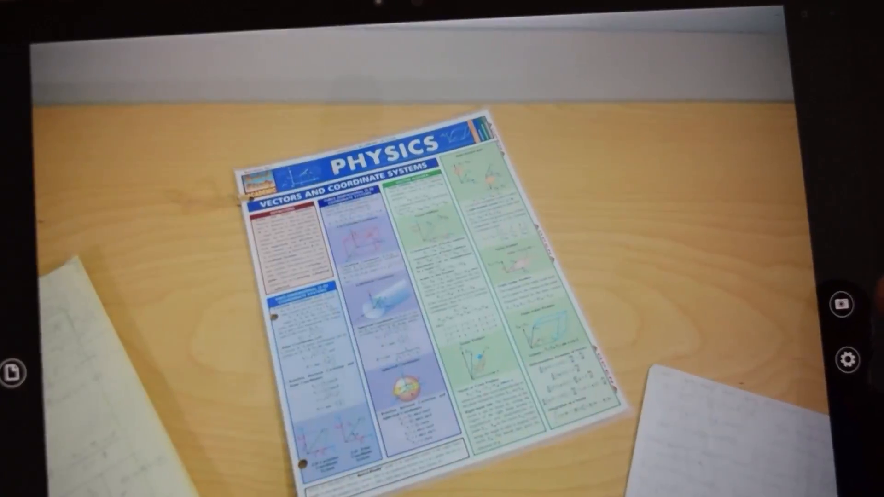